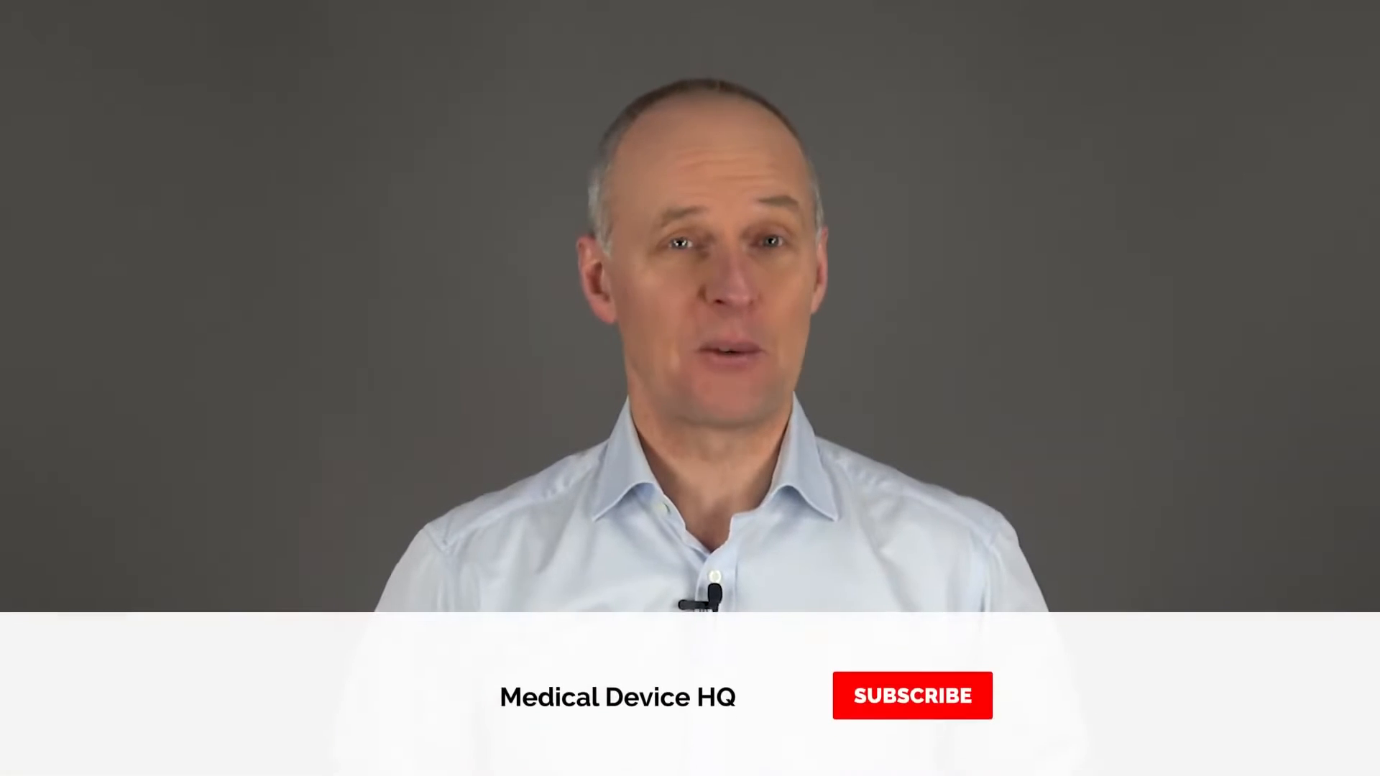
pyautogui.click(912, 696)
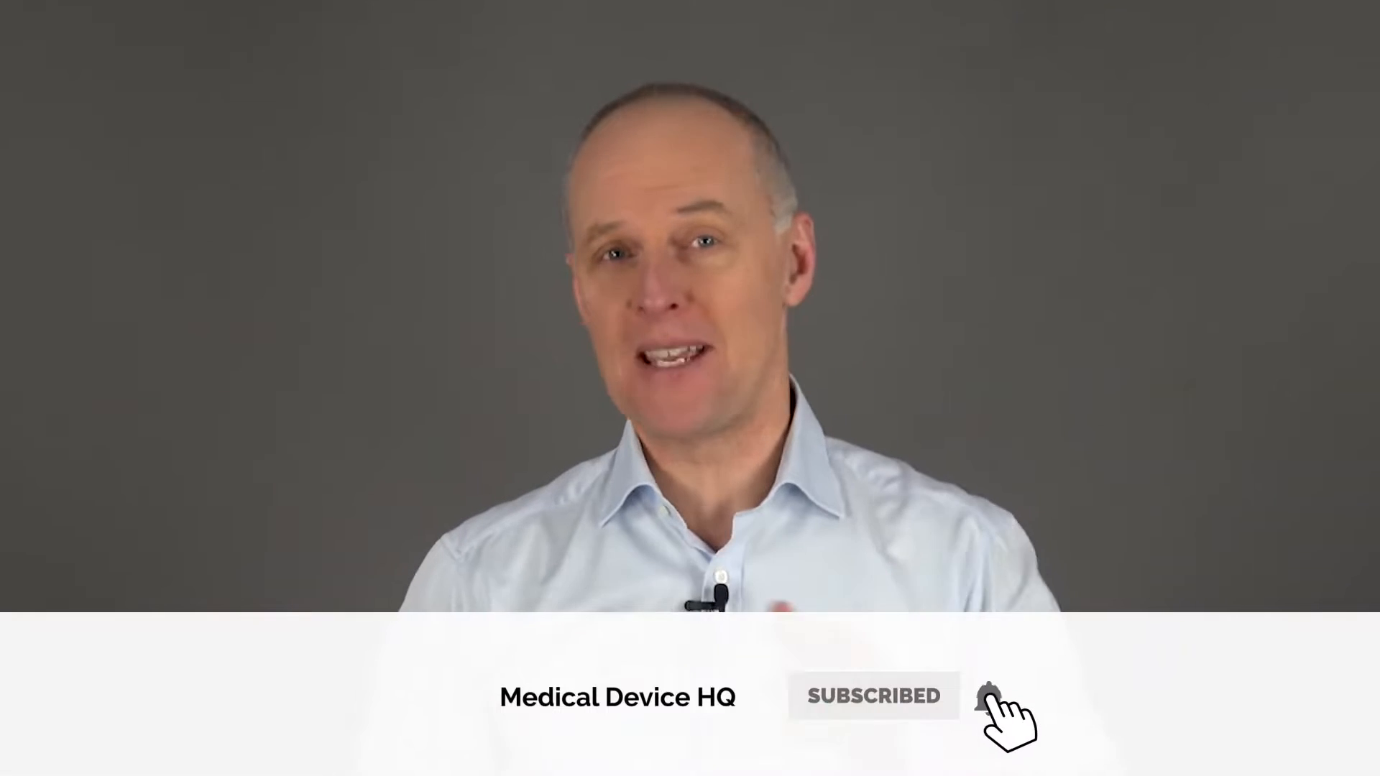